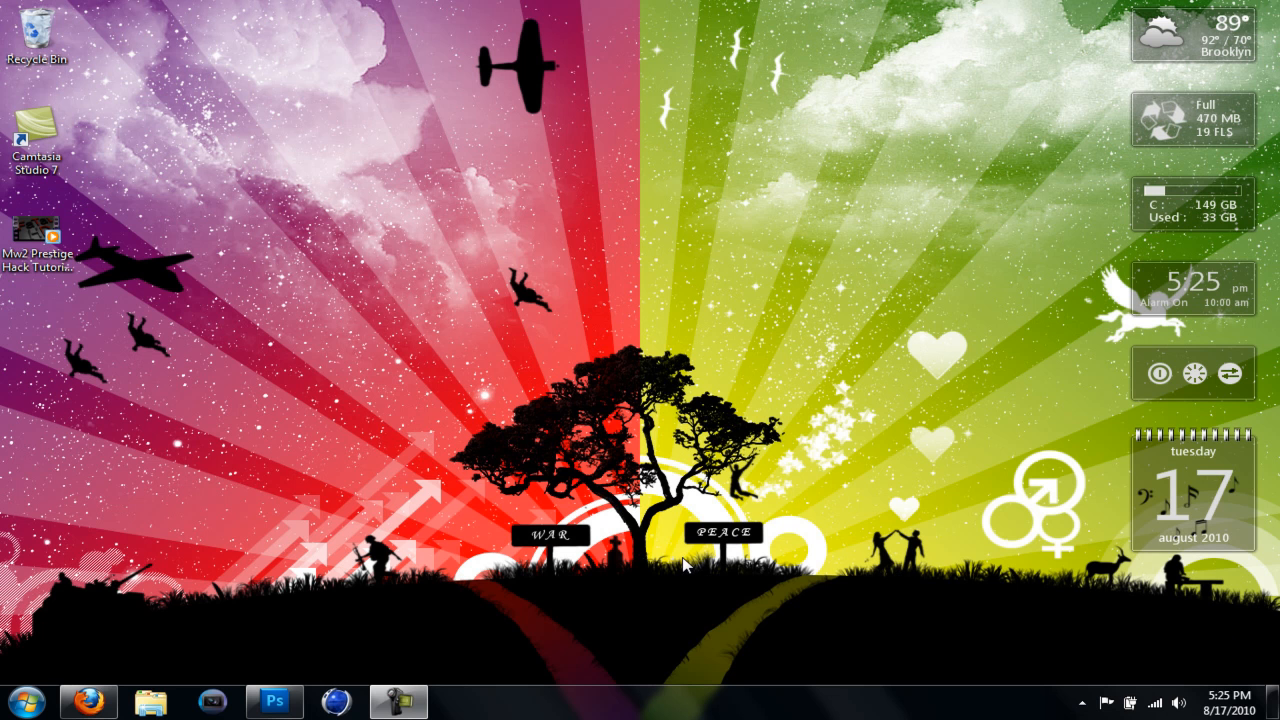
pyautogui.moveTo(766, 591)
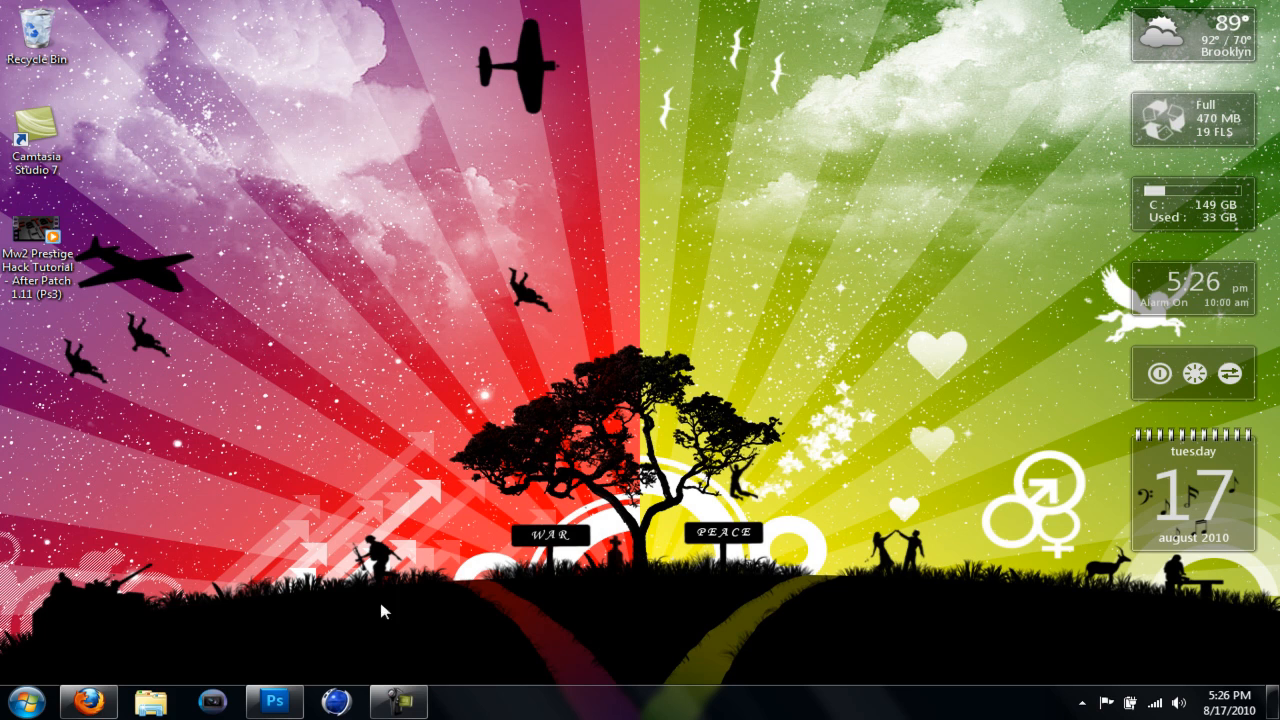
pyautogui.moveTo(347, 614)
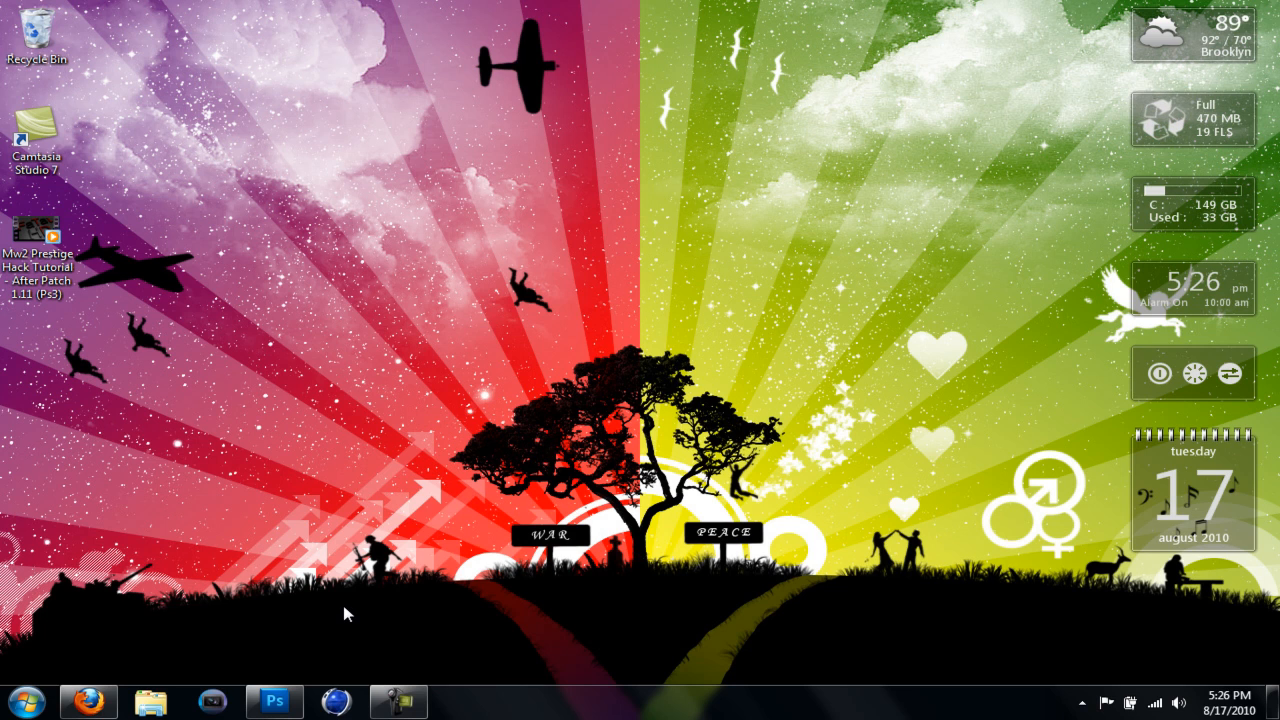
# Step: Bring the open Photoshop window to the front
pyautogui.click(275, 702)
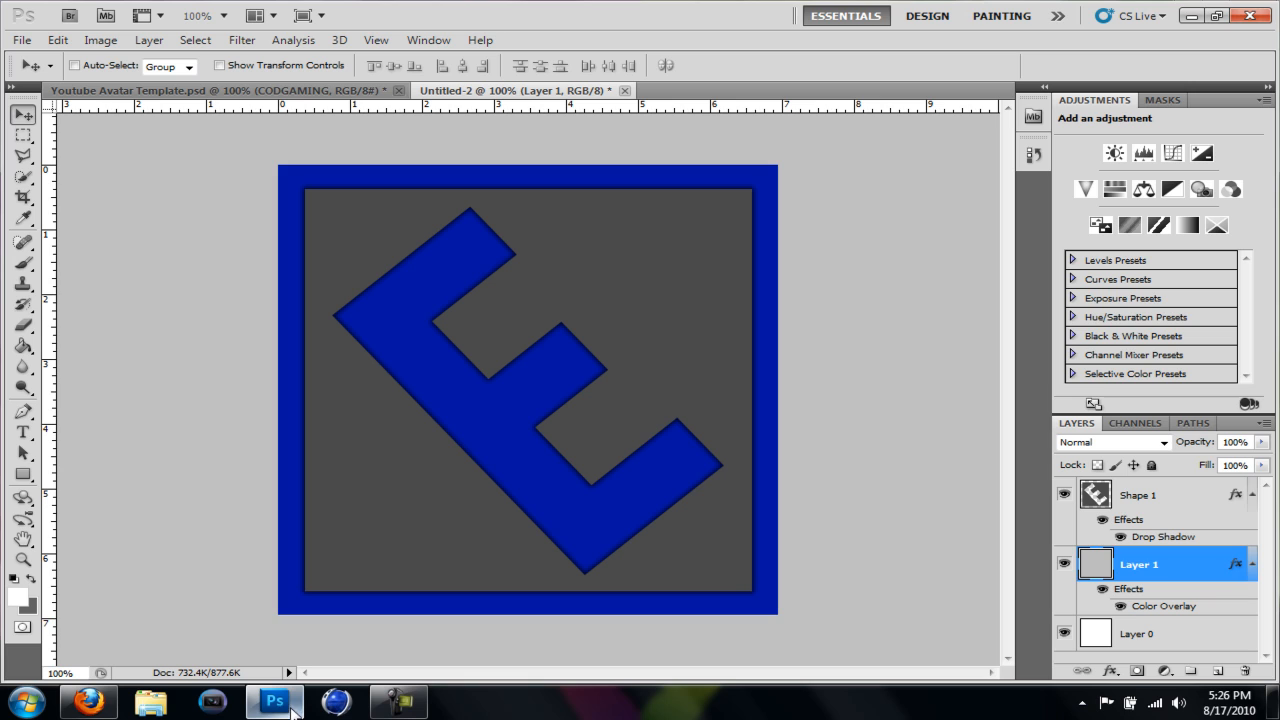
pyautogui.moveTo(688, 393)
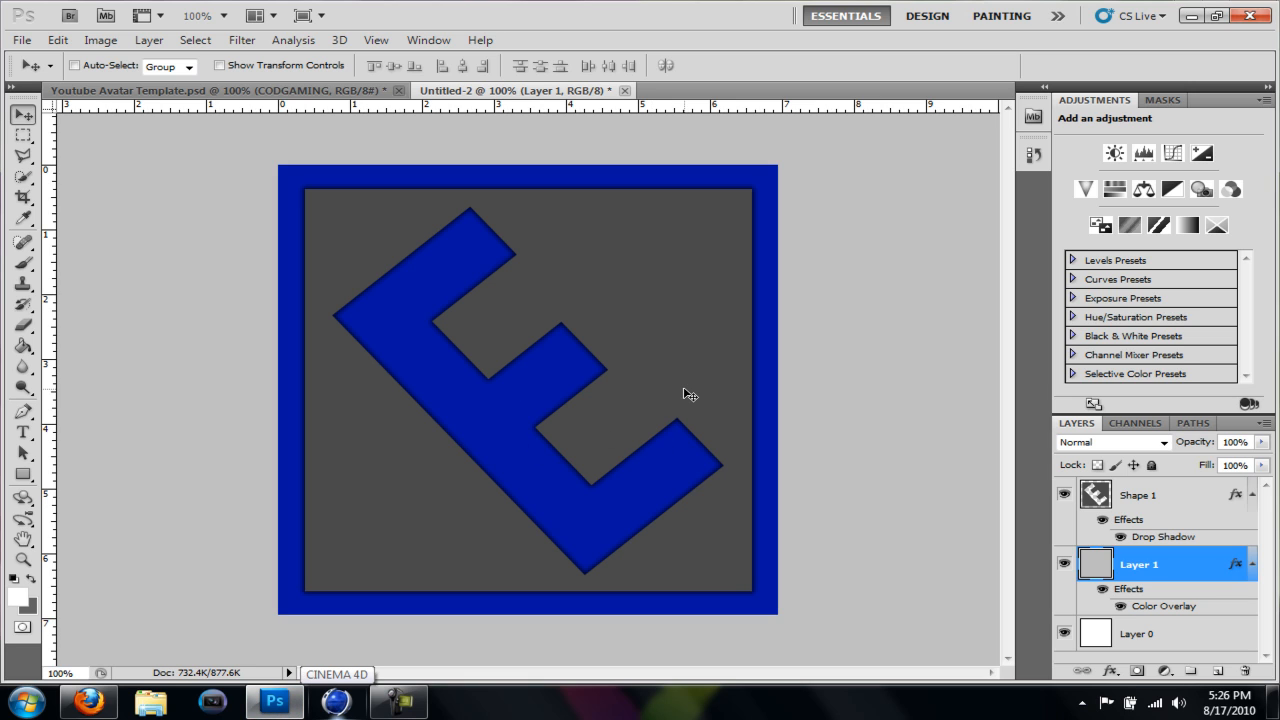
pyautogui.moveTo(30, 58)
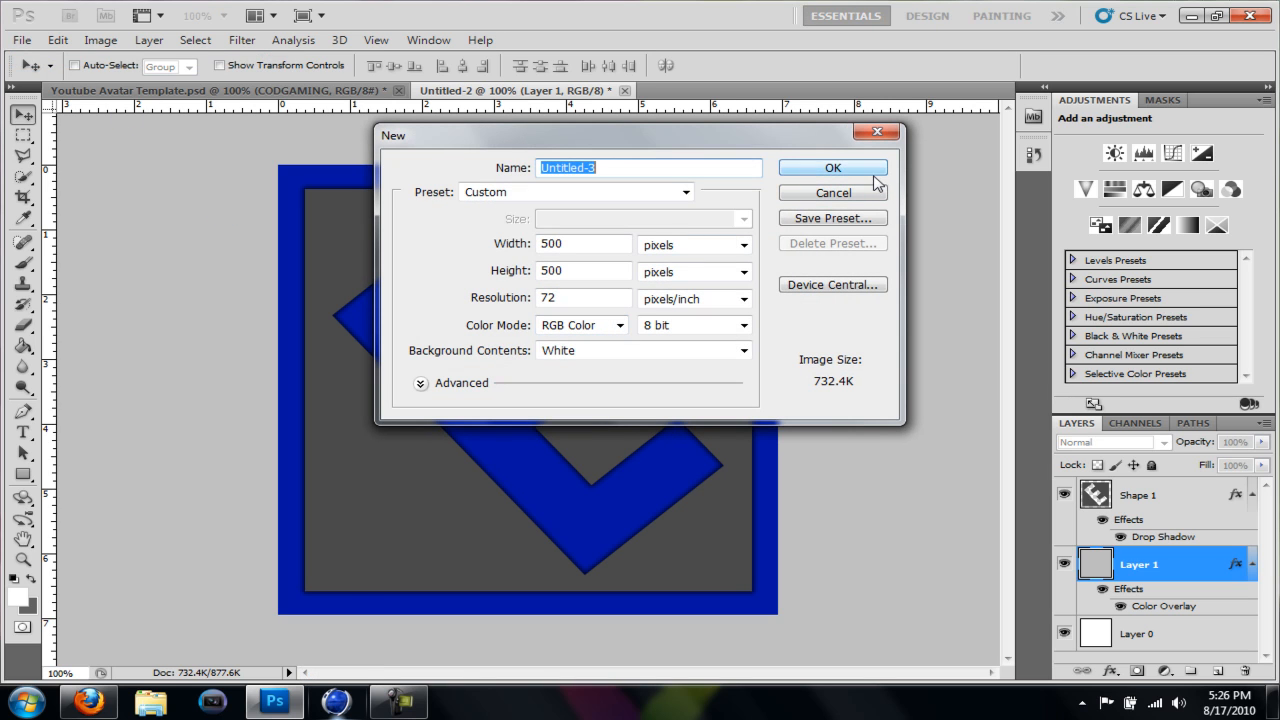
# Step: Create the 500×500 px document, pick a deep blue foreground colour, and add an empty layer
pyautogui.click(833, 167)
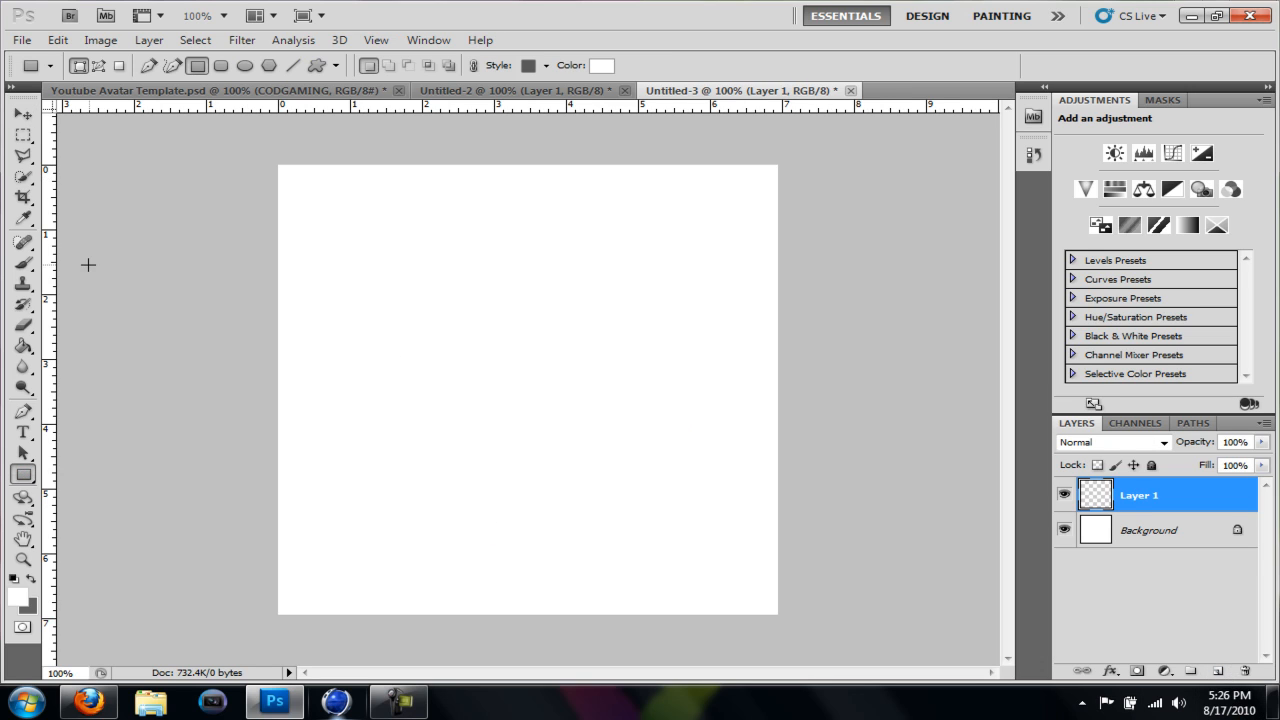
pyautogui.click(23, 346)
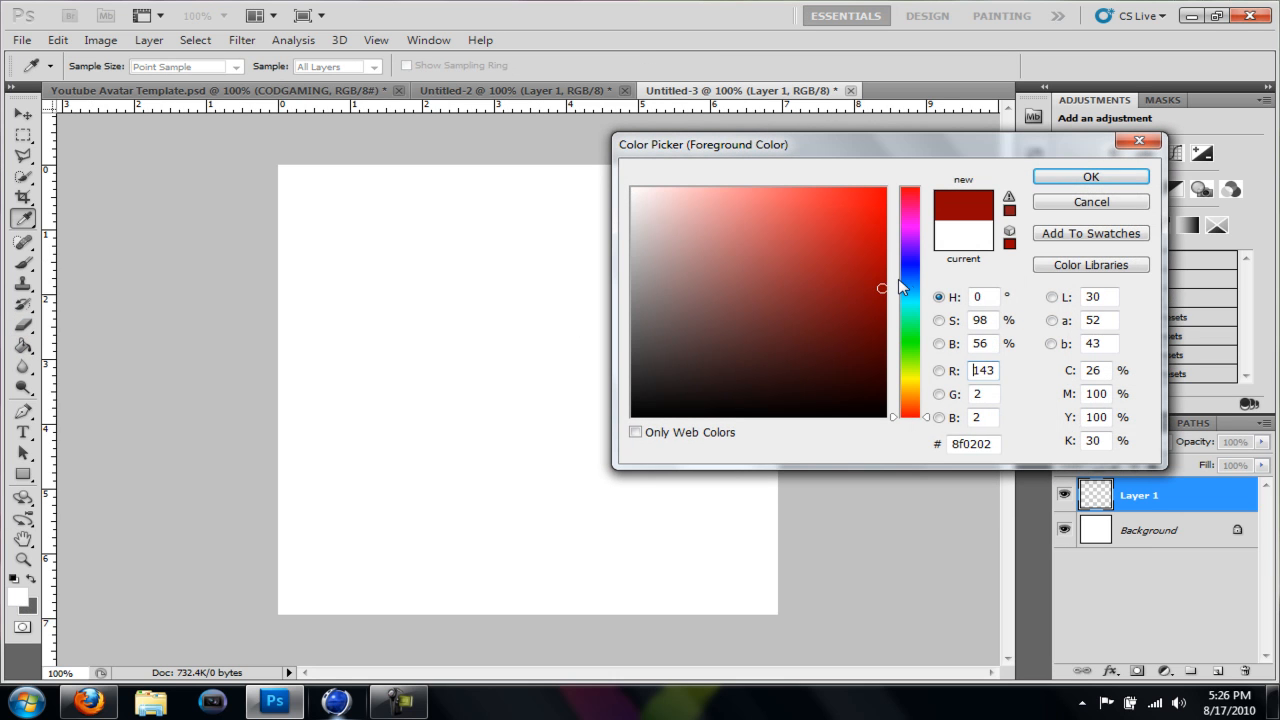
pyautogui.click(908, 268)
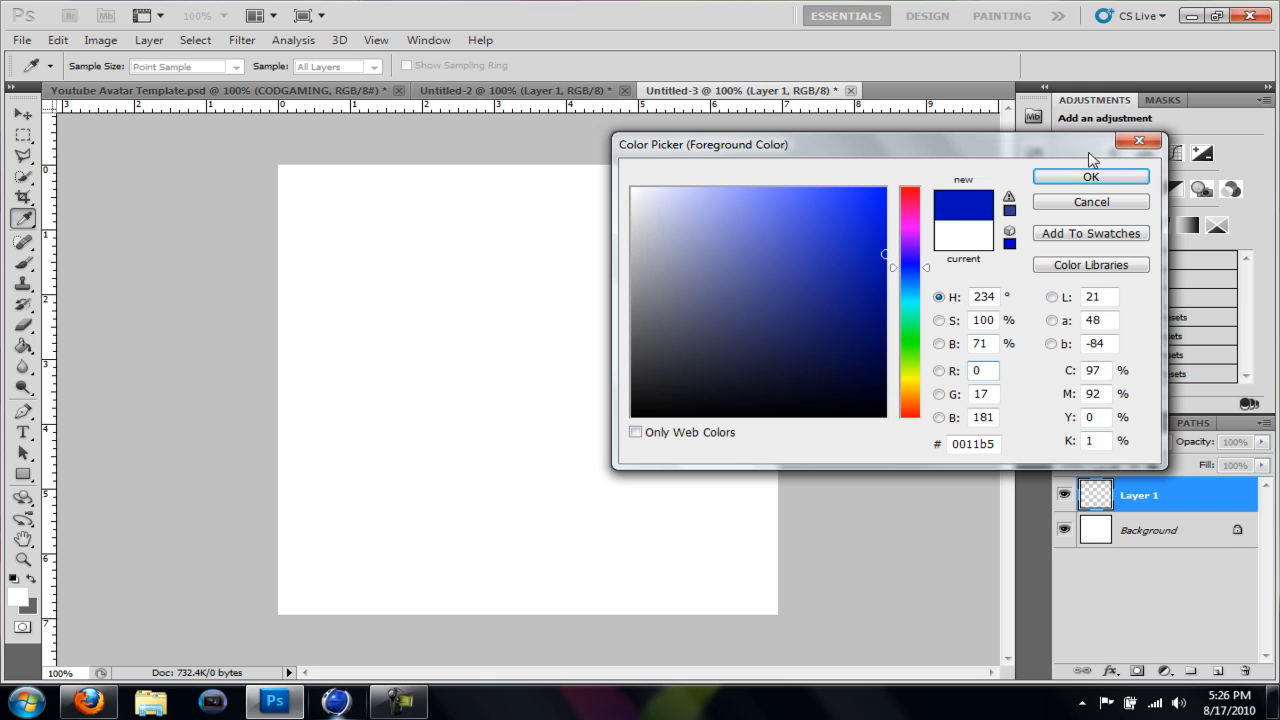
pyautogui.click(1090, 176)
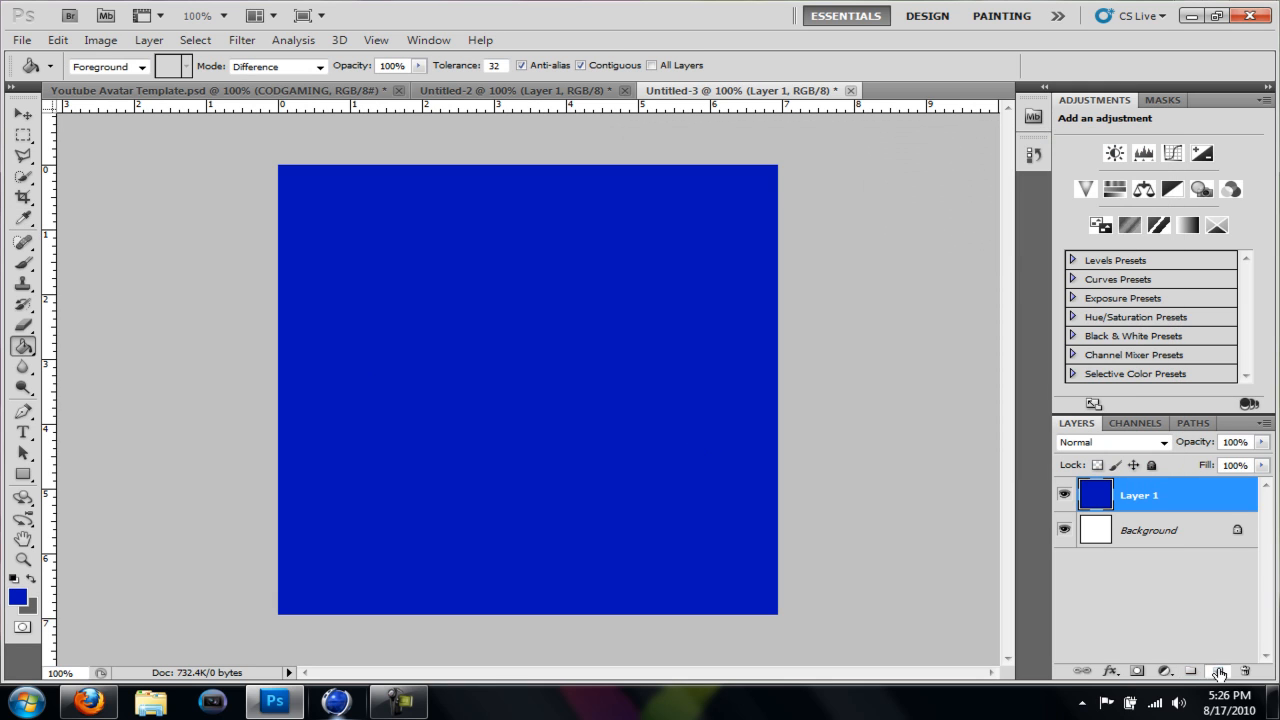
pyautogui.click(1218, 671)
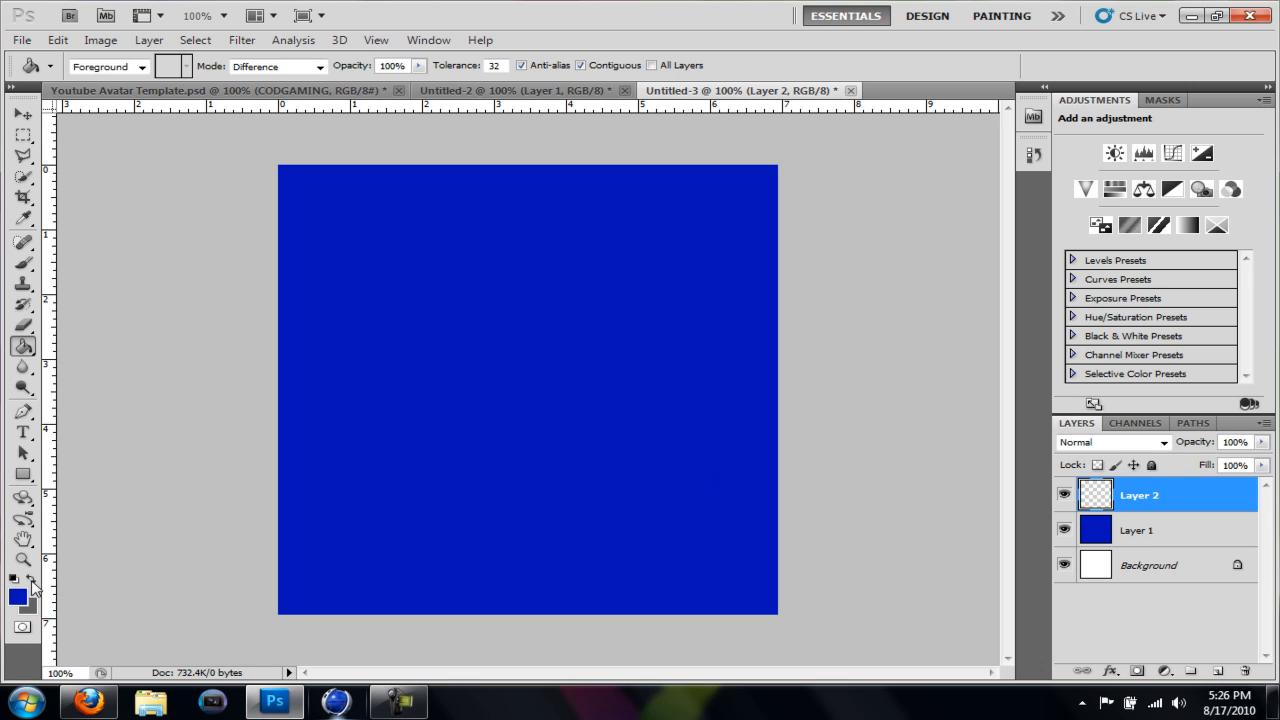
# Step: Draw a large grey rectangle shape, give it a drop shadow, and select Layer 1's area
pyautogui.click(23, 474)
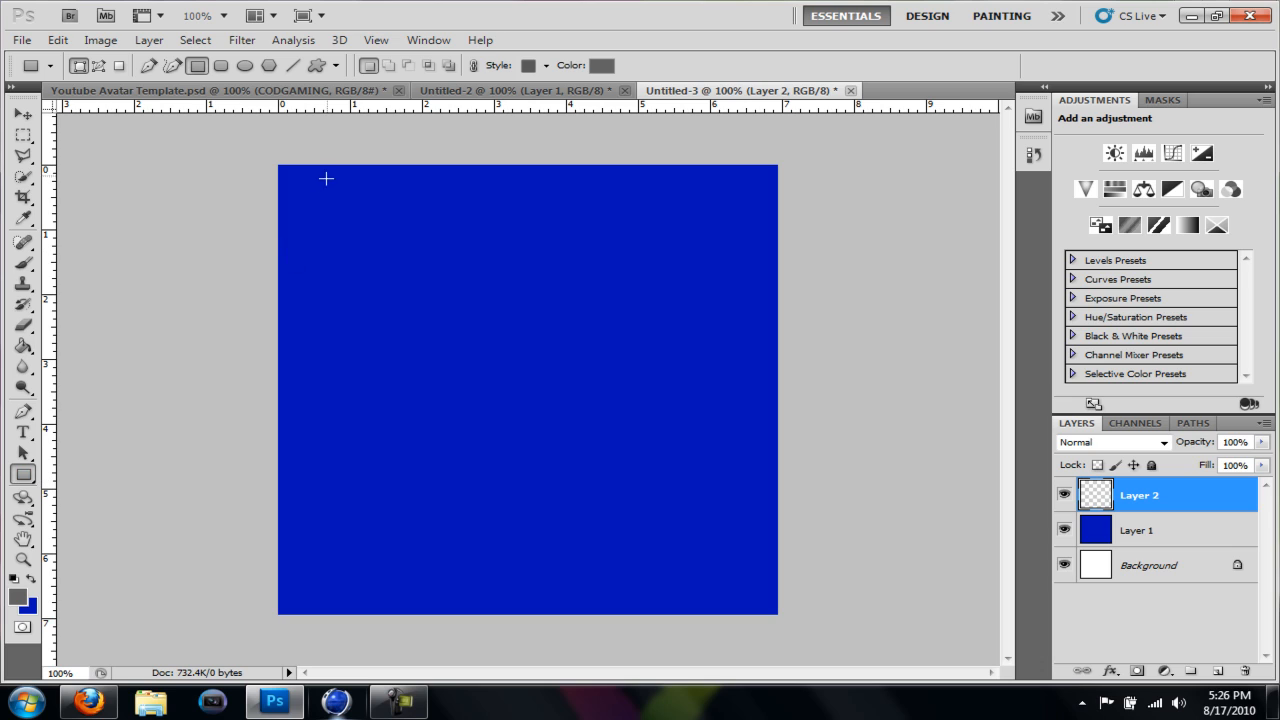
pyautogui.moveTo(325, 210); pyautogui.dragTo(462, 337)
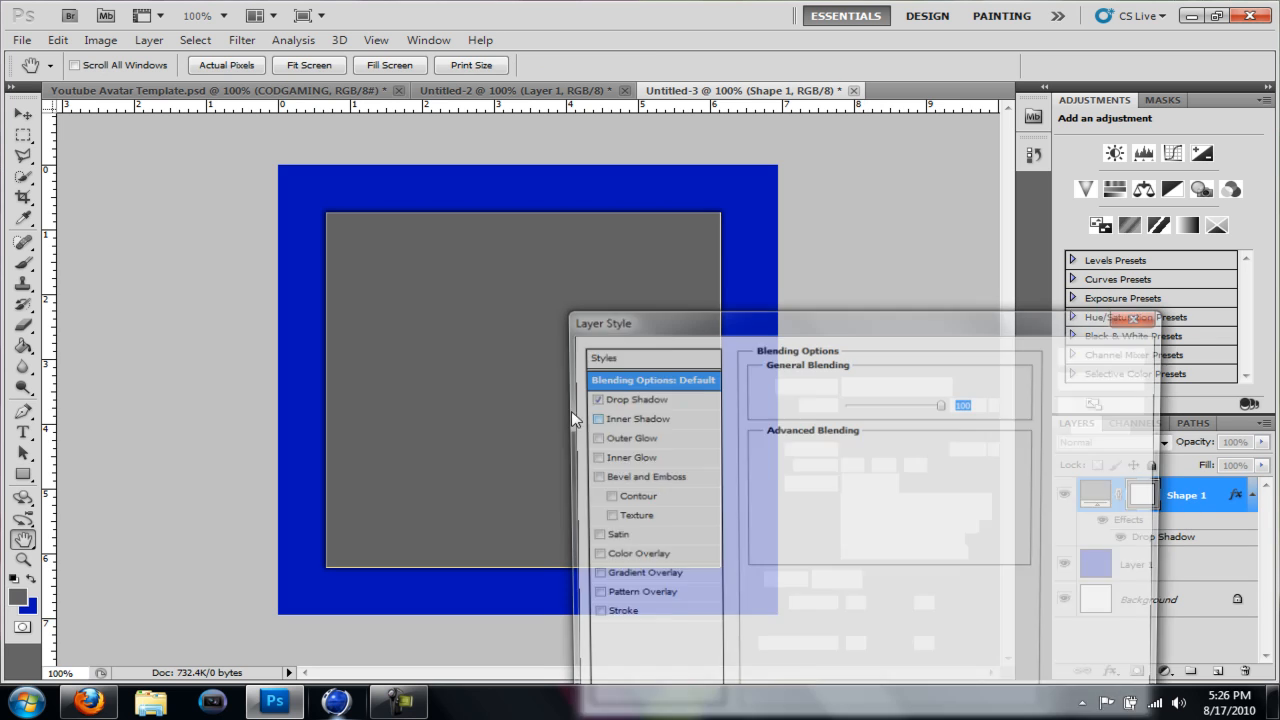
pyautogui.click(637, 398)
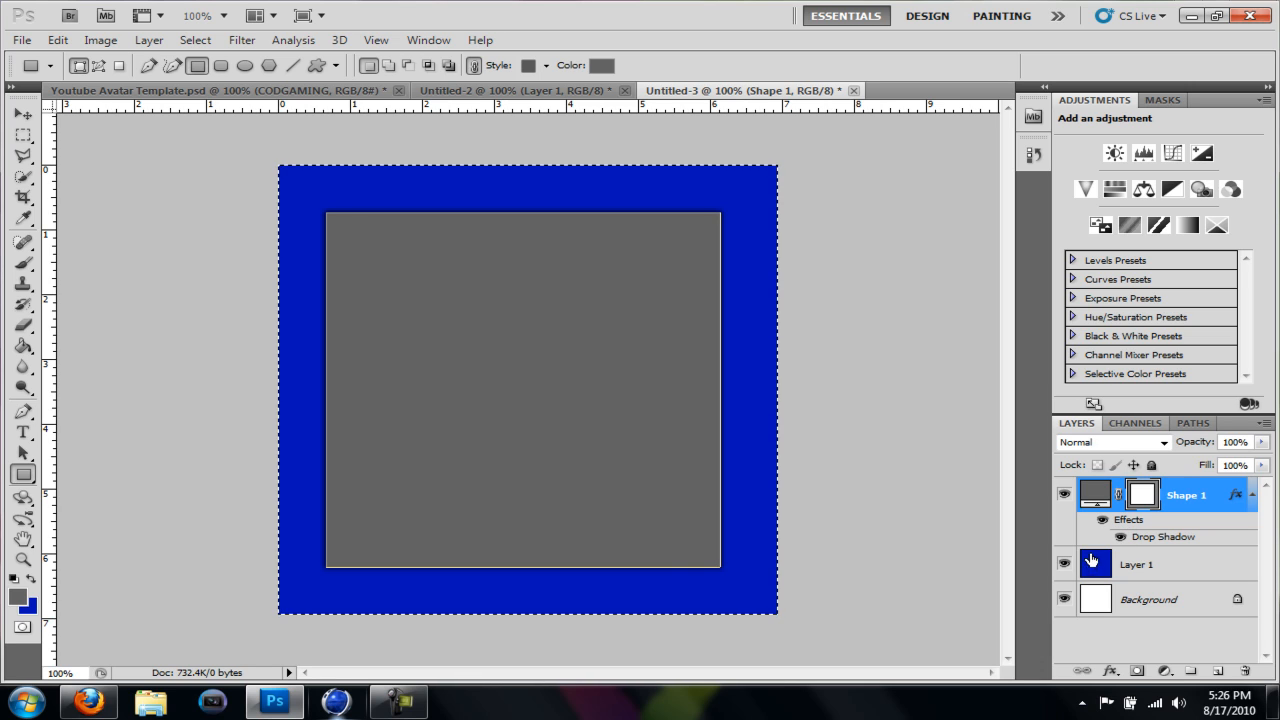
pyautogui.click(22, 114)
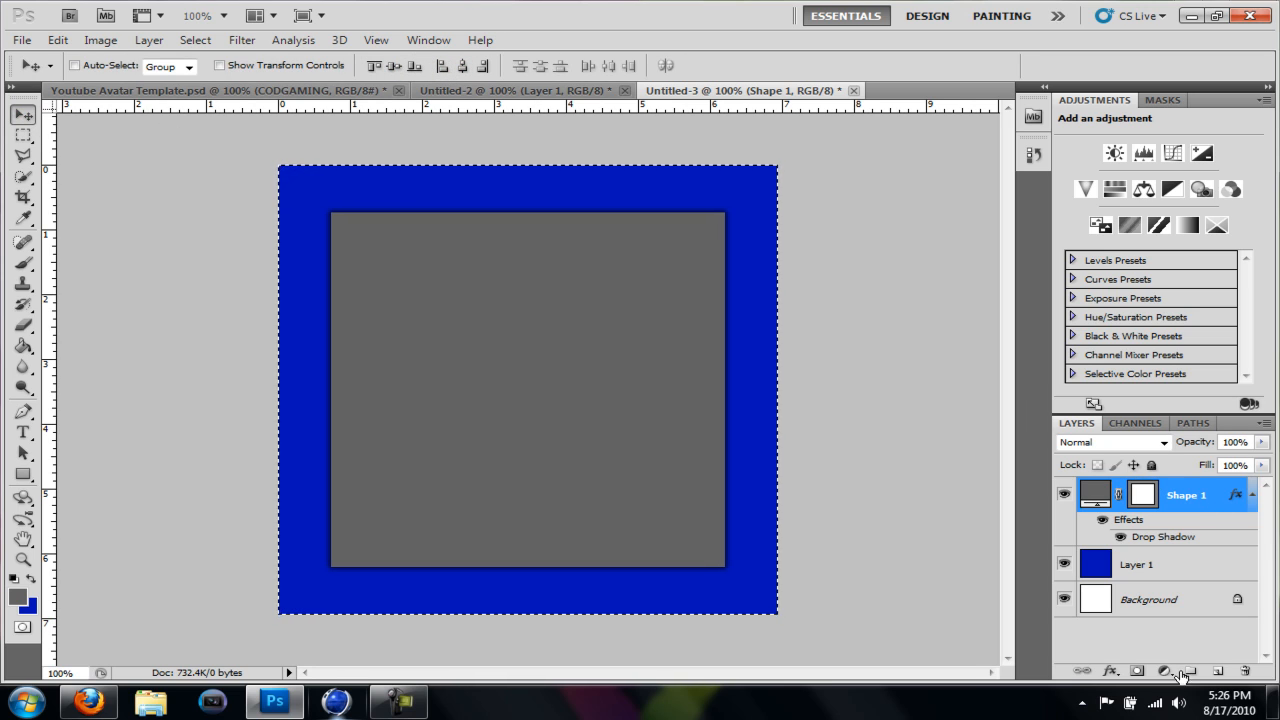
# Step: Type a large white letter E at 450 pt and commit it
pyautogui.click(1217, 671)
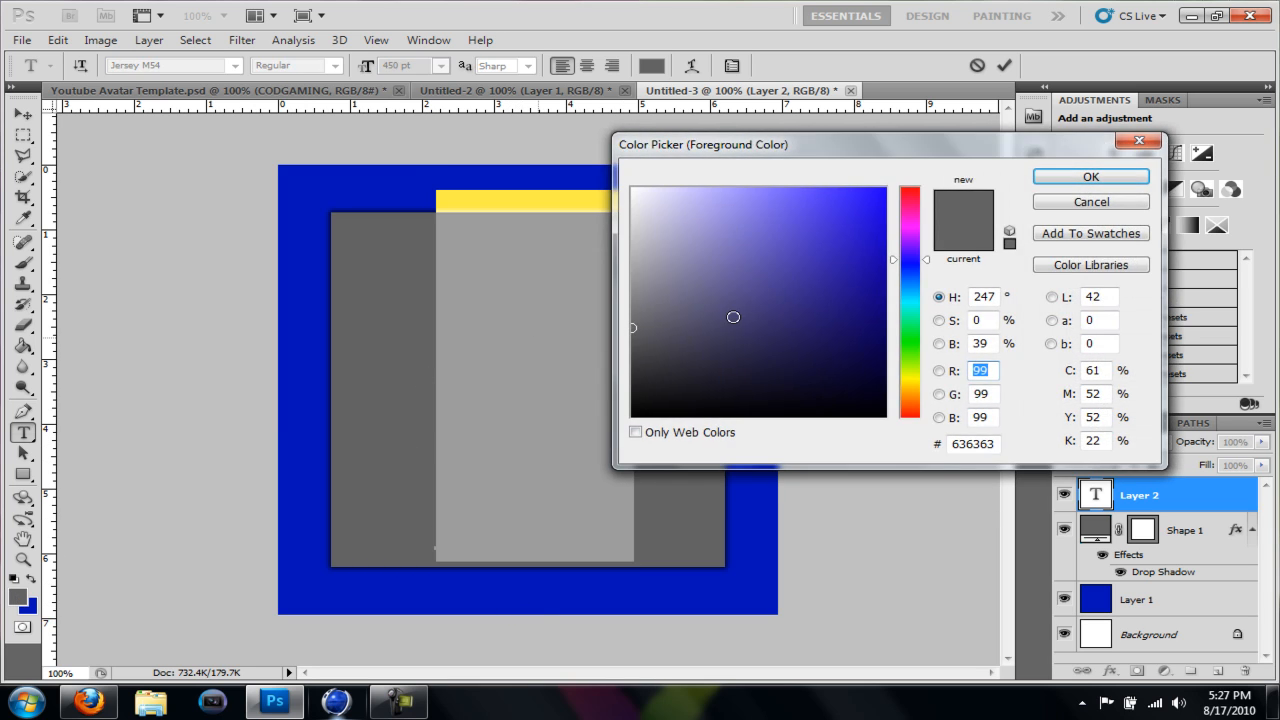
pyautogui.click(1090, 176)
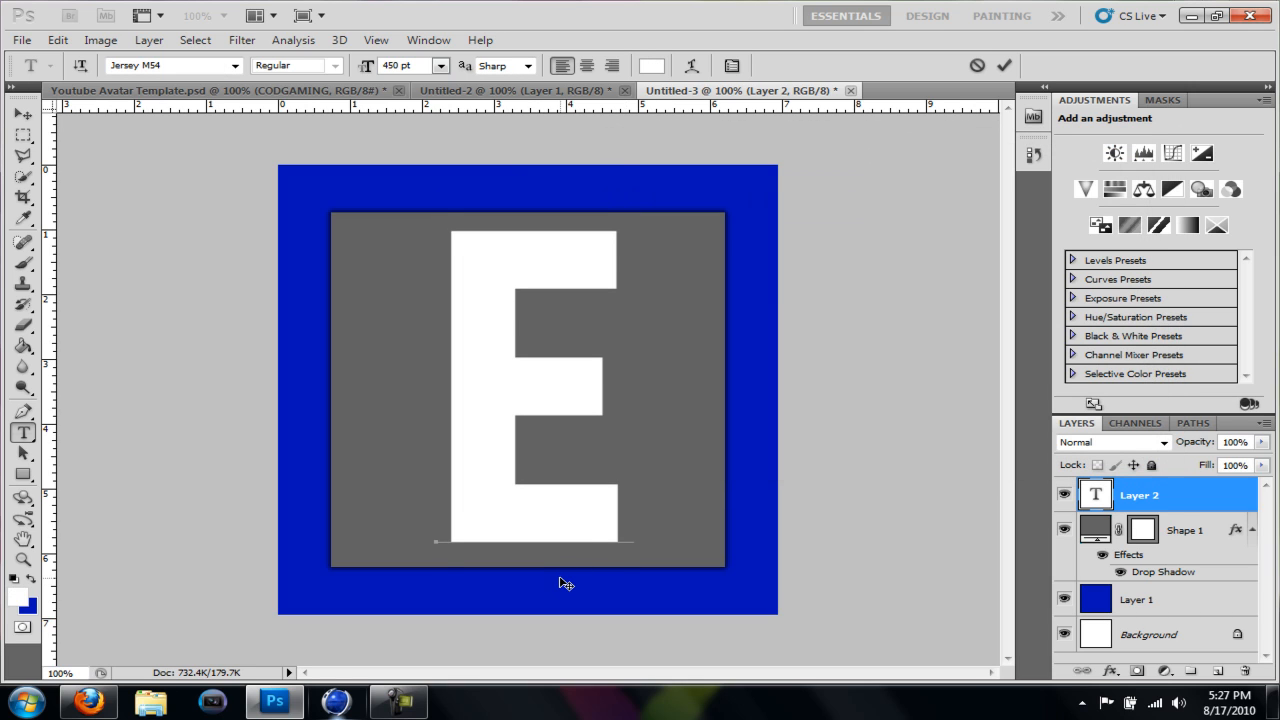
pyautogui.moveTo(140, 157)
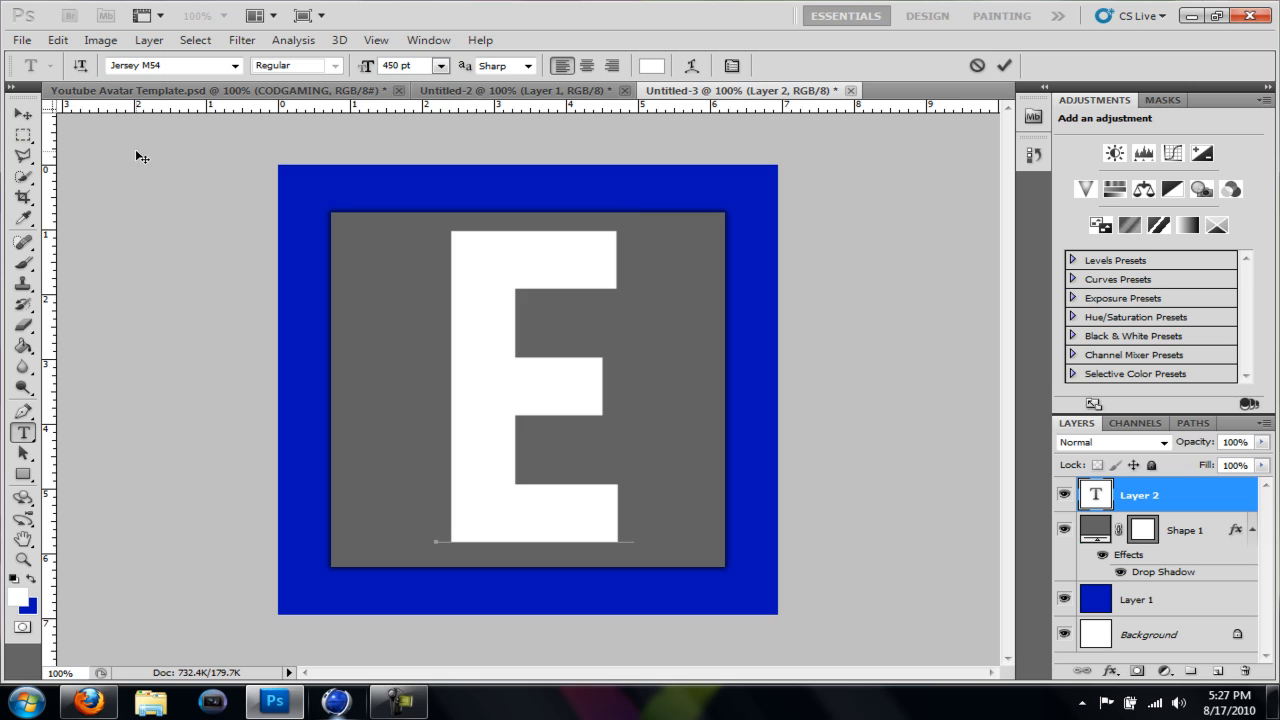
pyautogui.click(22, 114)
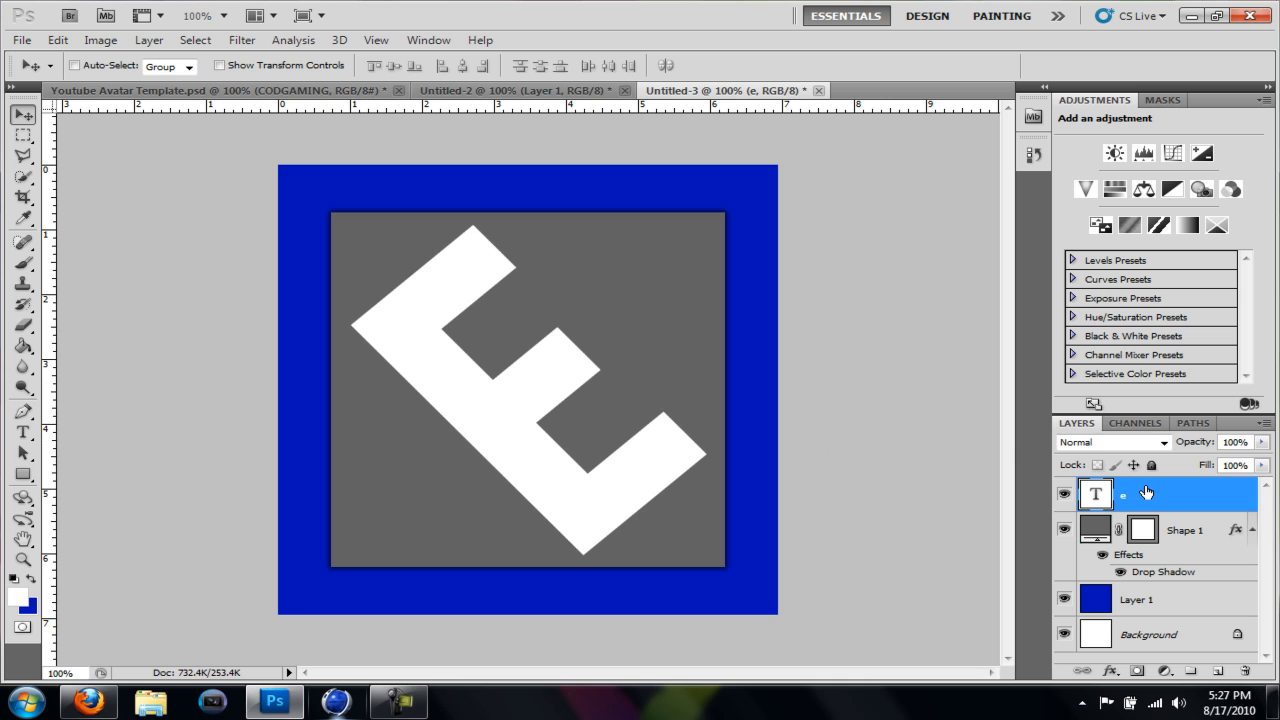
# Step: Make a selection from the letter E's work path, then hide the white text layer
pyautogui.rightClick(1180, 492)
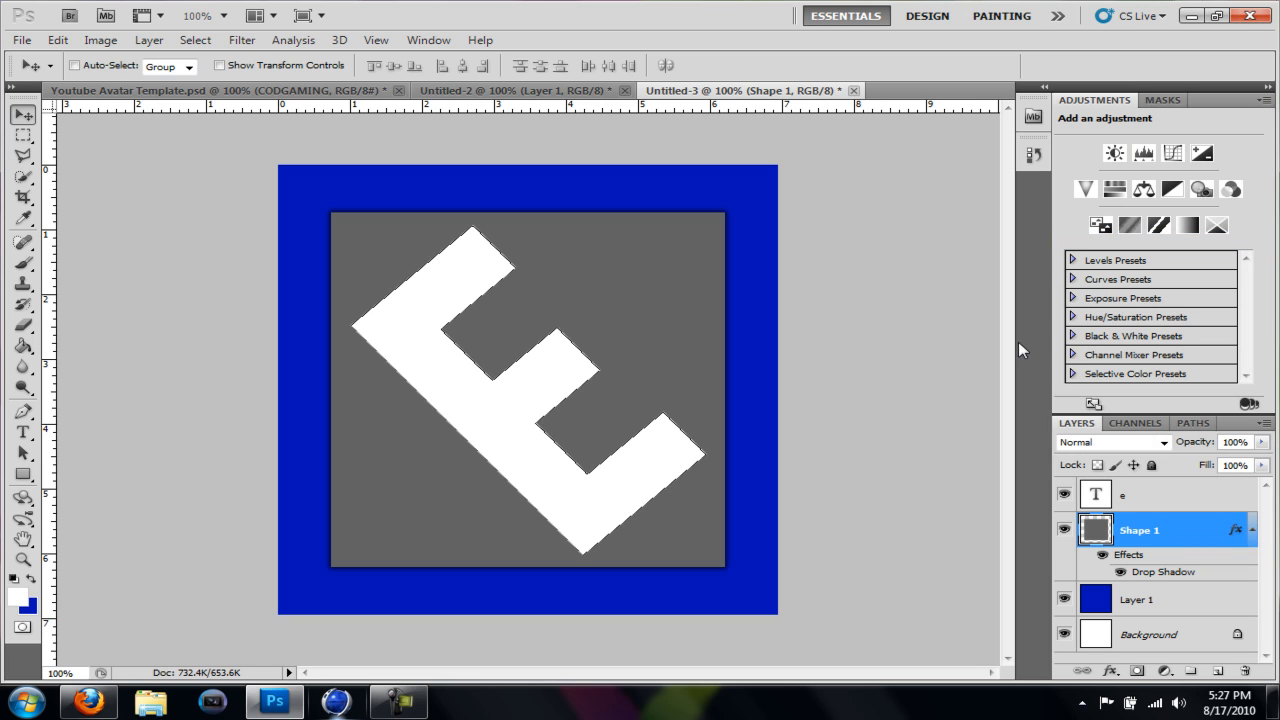
pyautogui.moveTo(44, 471)
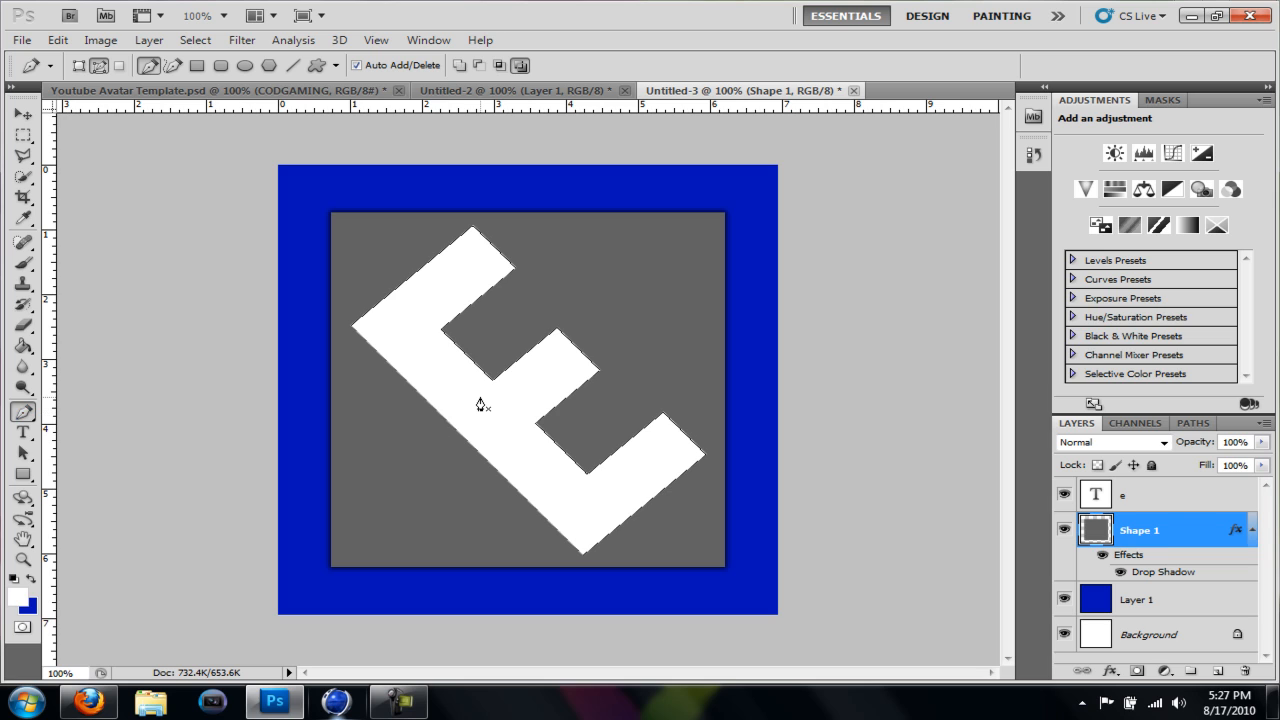
pyautogui.rightClick(480, 405)
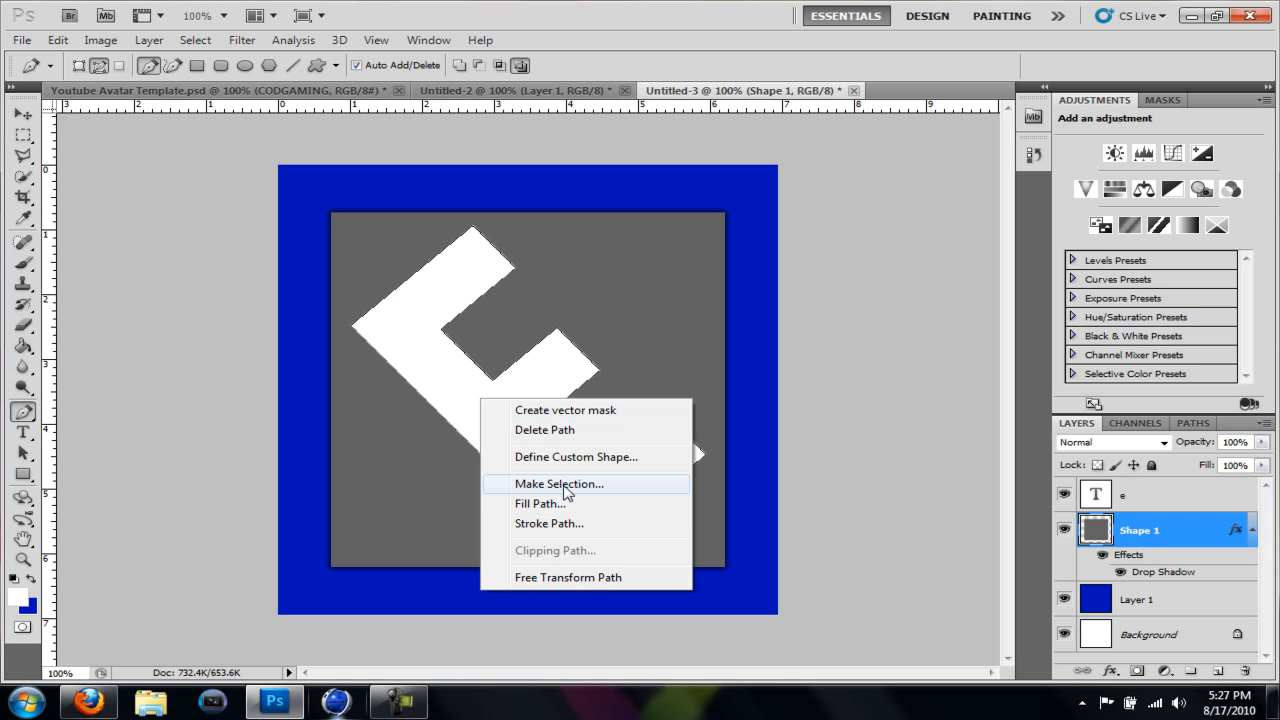
pyautogui.click(558, 483)
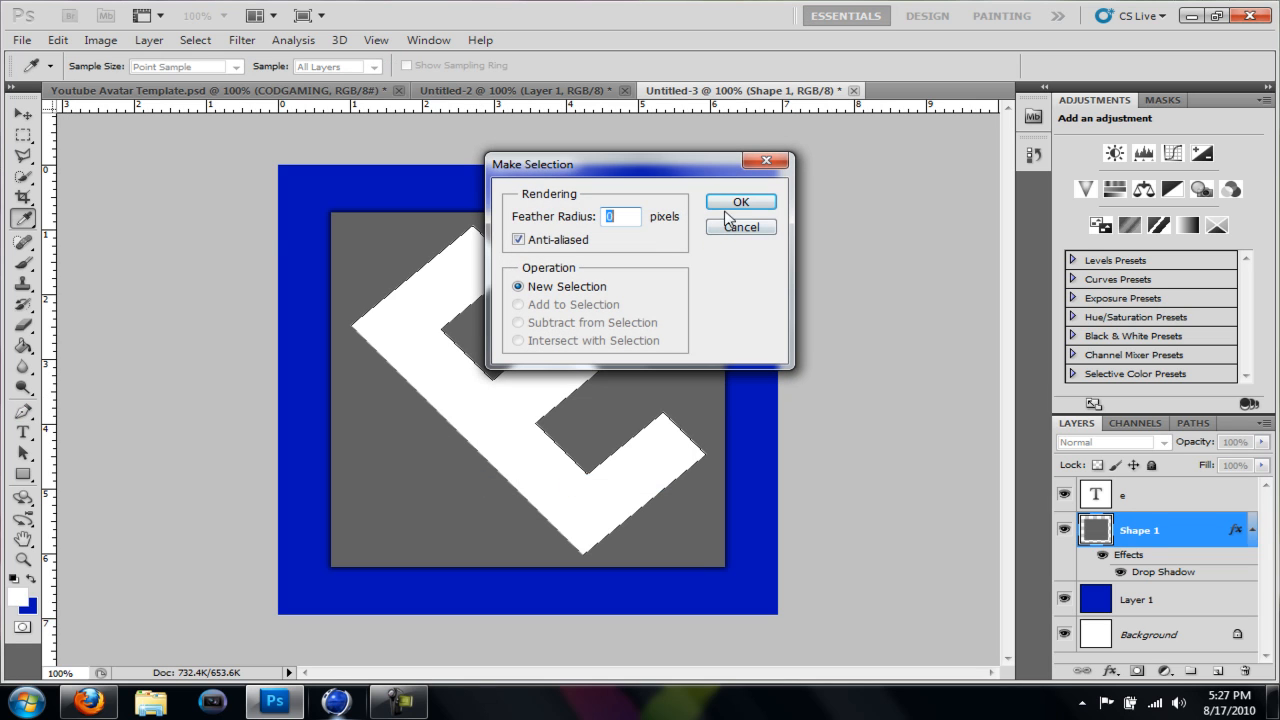
pyautogui.click(740, 202)
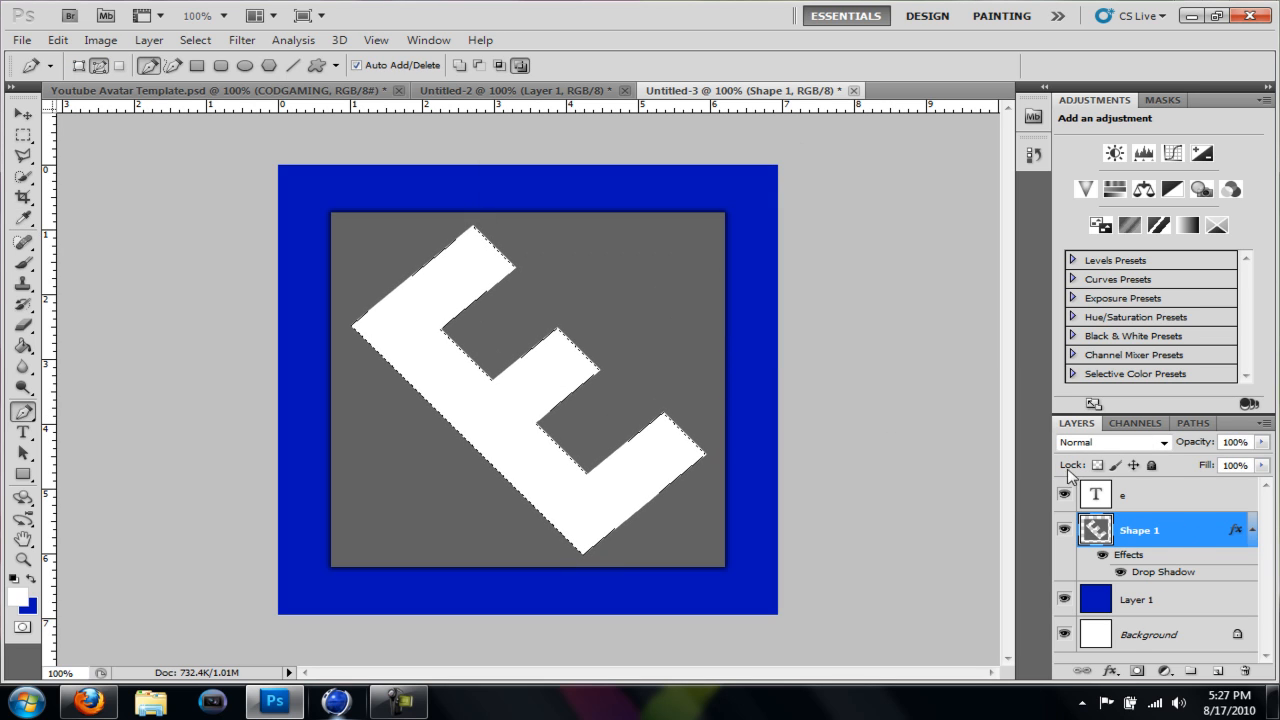
pyautogui.click(1064, 494)
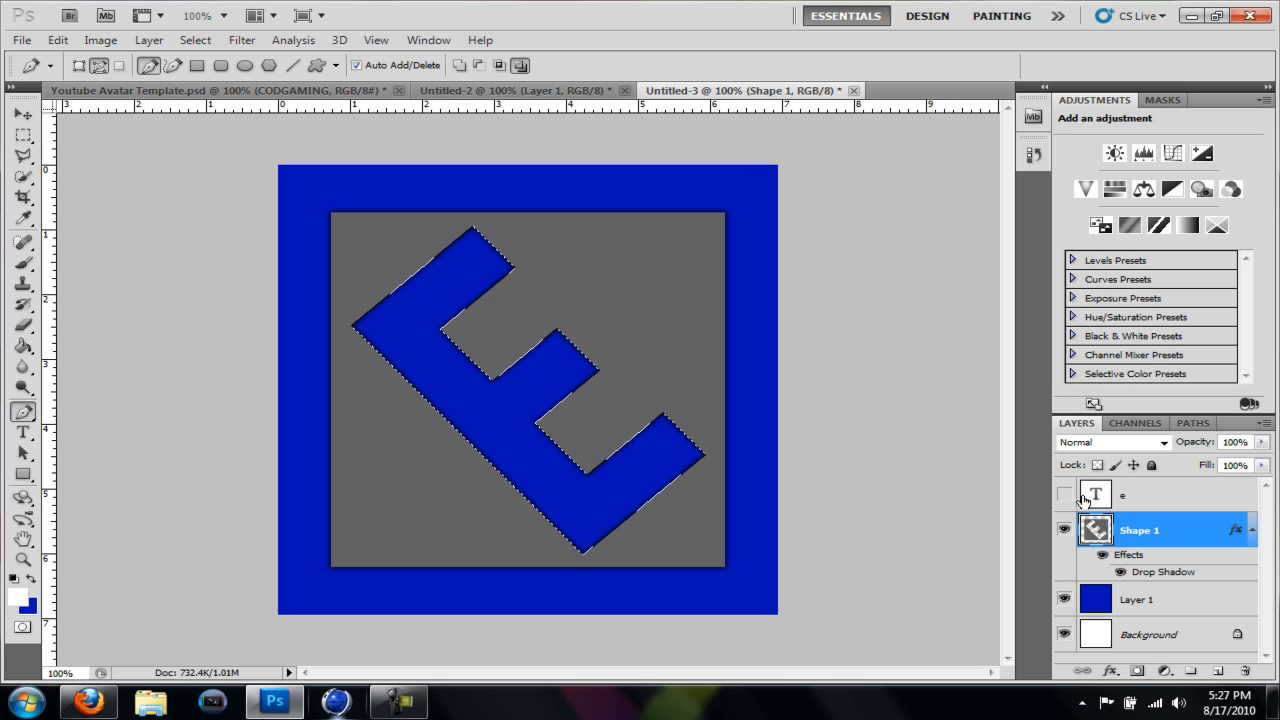
pyautogui.click(1160, 494)
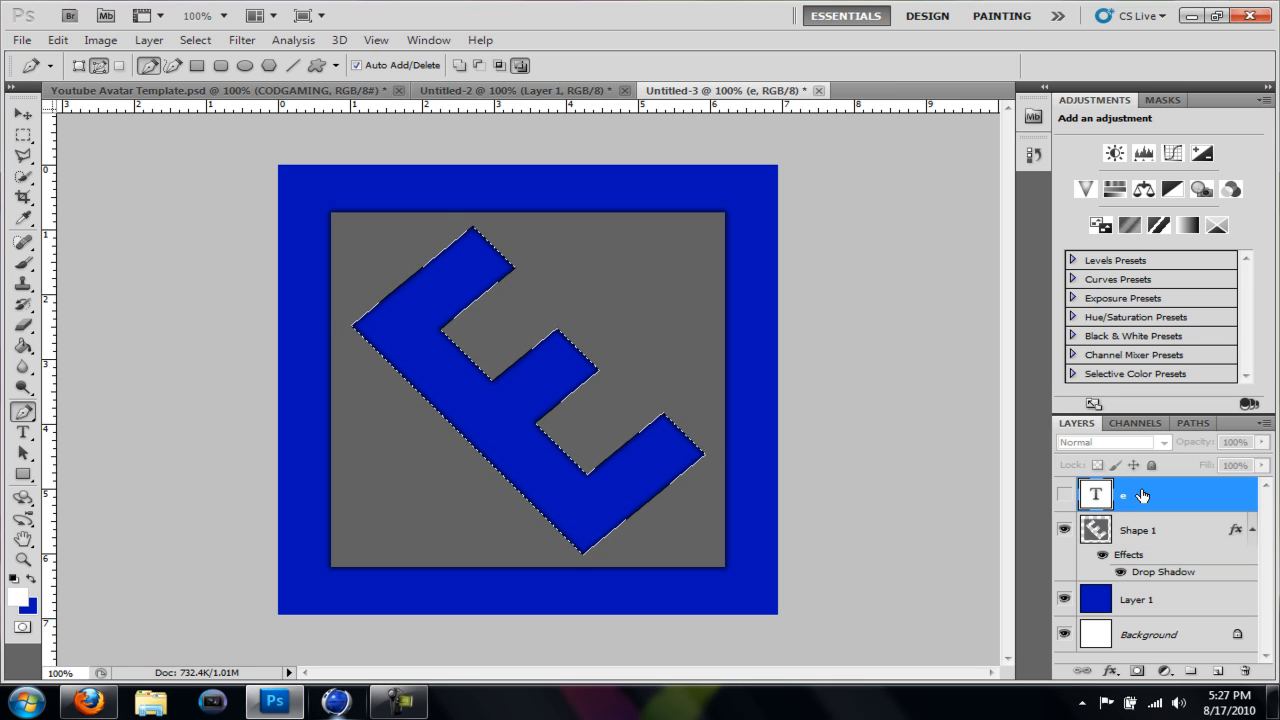